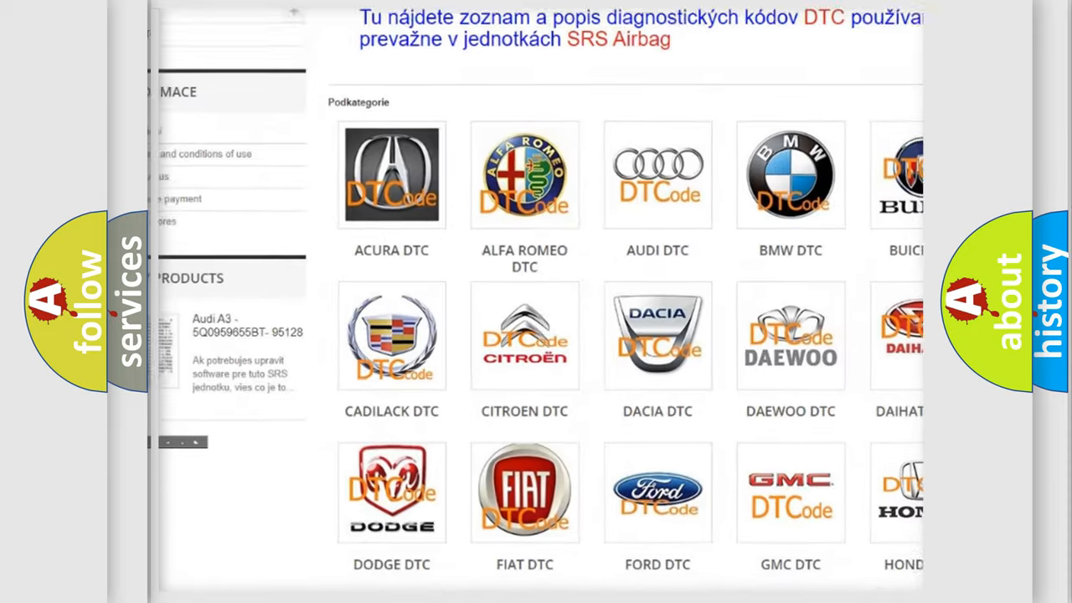
Step: Scroll the car-make grid down and choose the Nissan DTC tile
scroll(down, 3)
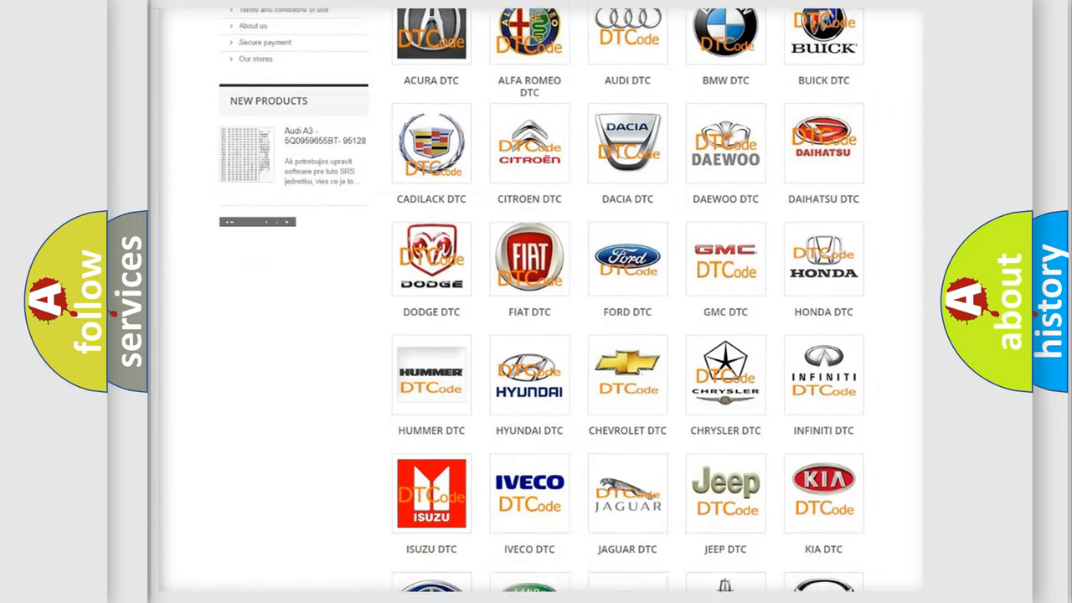
scroll(down, 3)
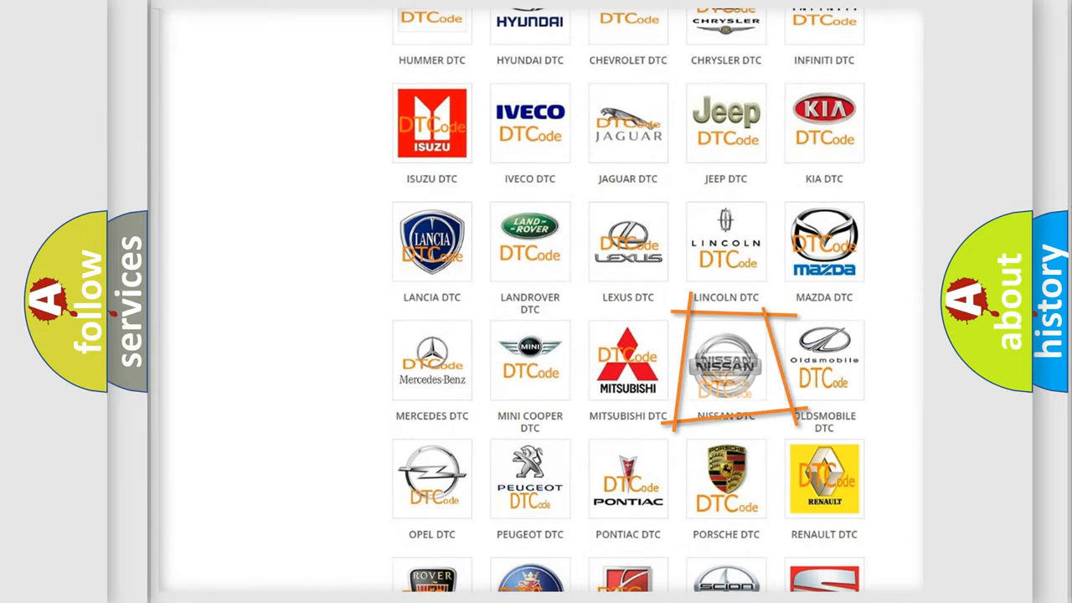
click(726, 361)
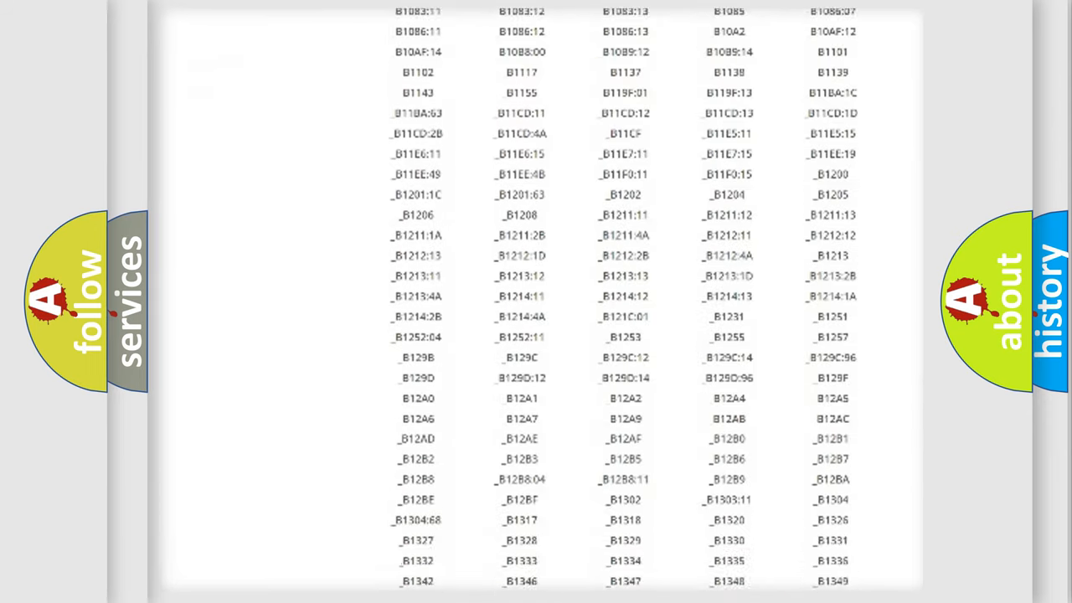
Step: Scroll down the Nissan DTC code table toward code B1150
scroll(down, 3)
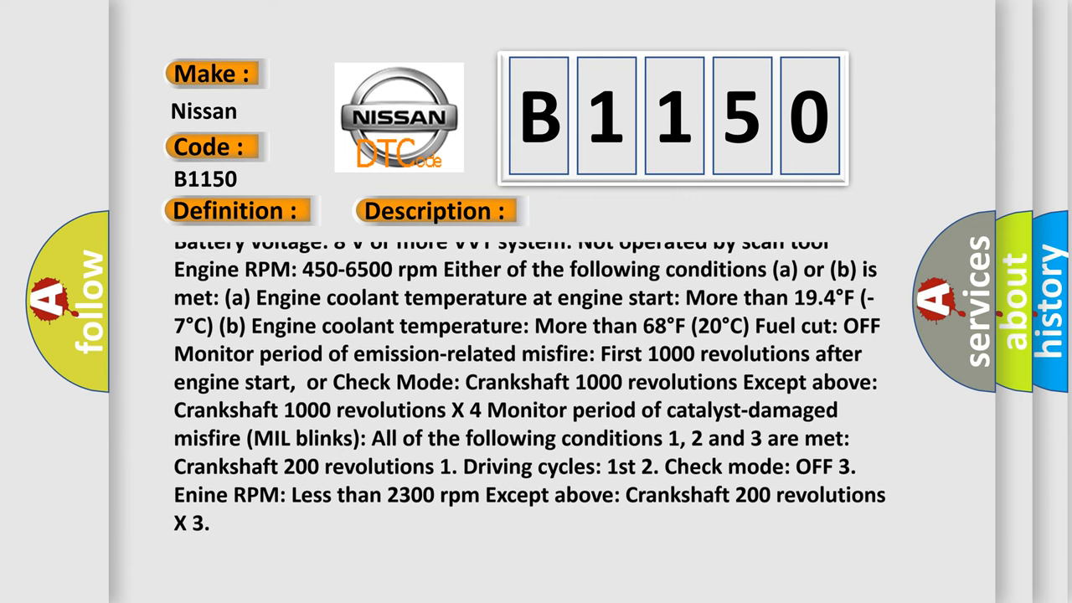
Step: Scroll the B1150 description through the RPM, coolant temperature and misfire conditions
scroll(down, 3)
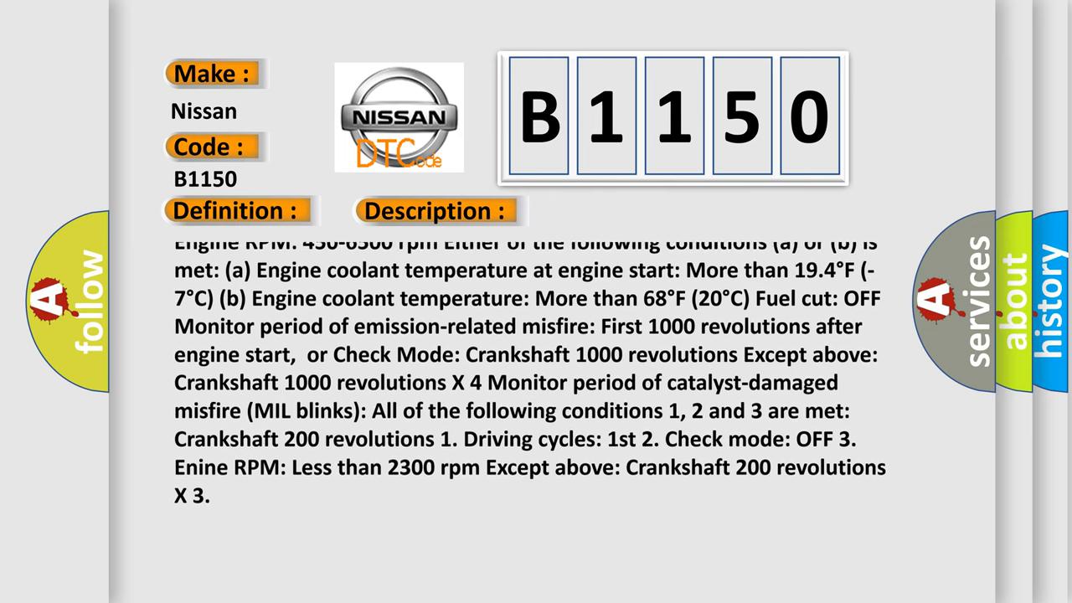